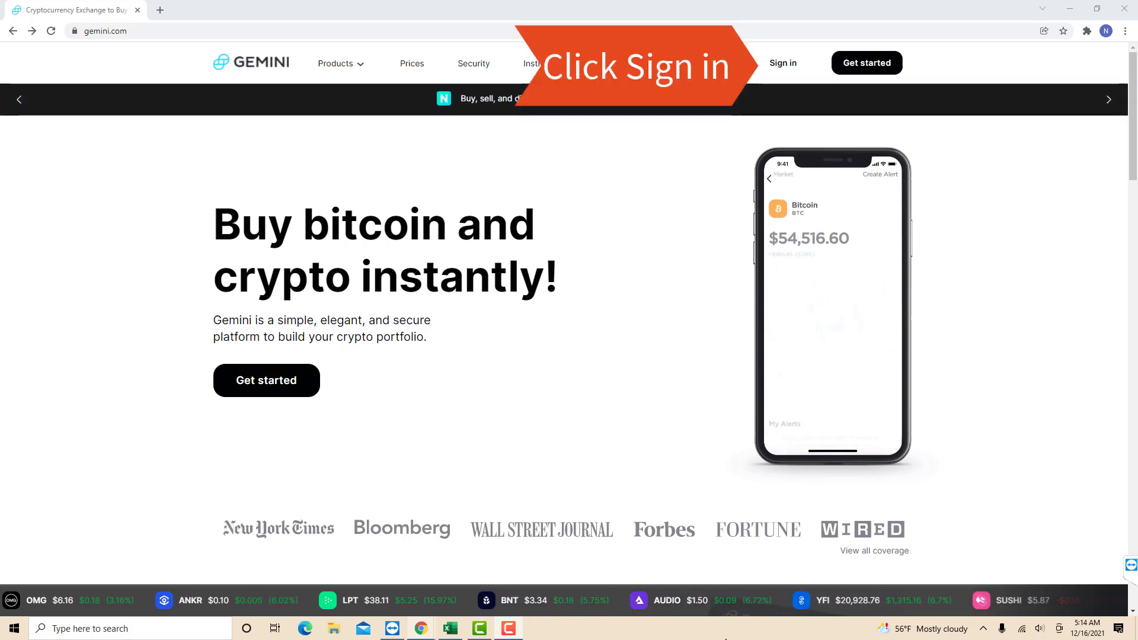
- Go to the Gemini sign-in page from the home page's top navigation
click(782, 62)
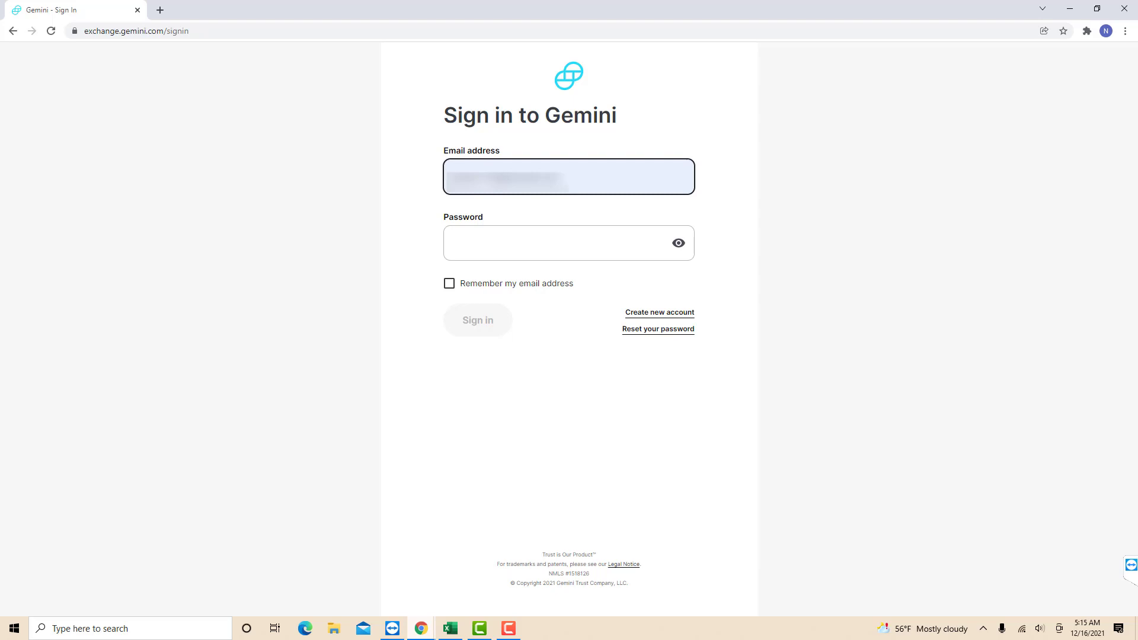
- Submit the entered email and password to reach the Gemini dashboard
click(477, 320)
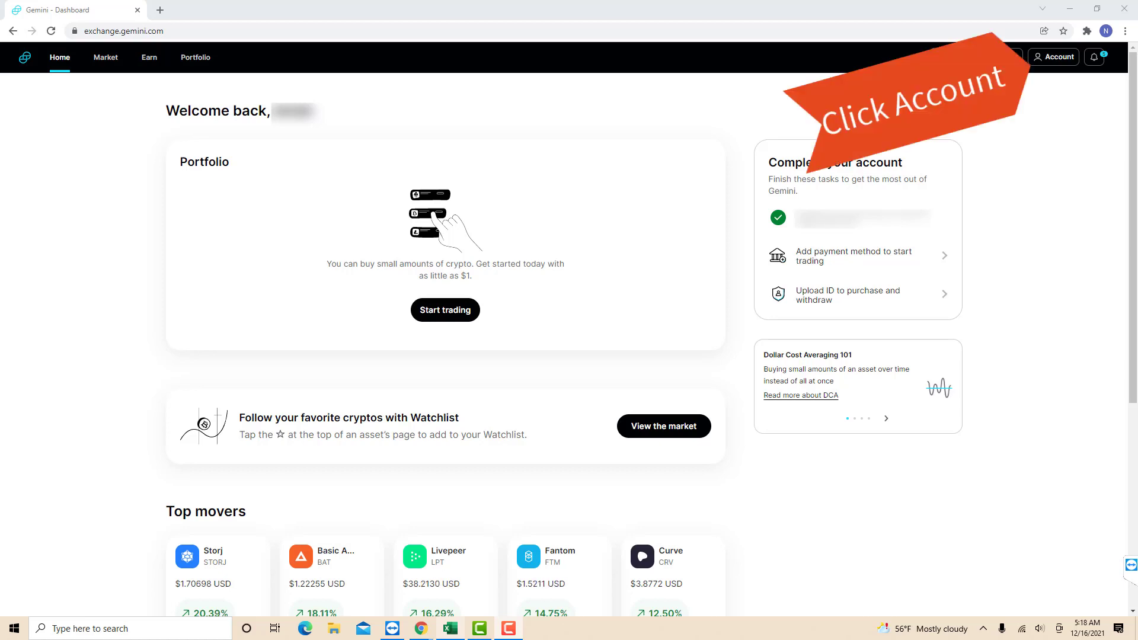
- Open Account Settings from the top-right Account menu
click(1053, 57)
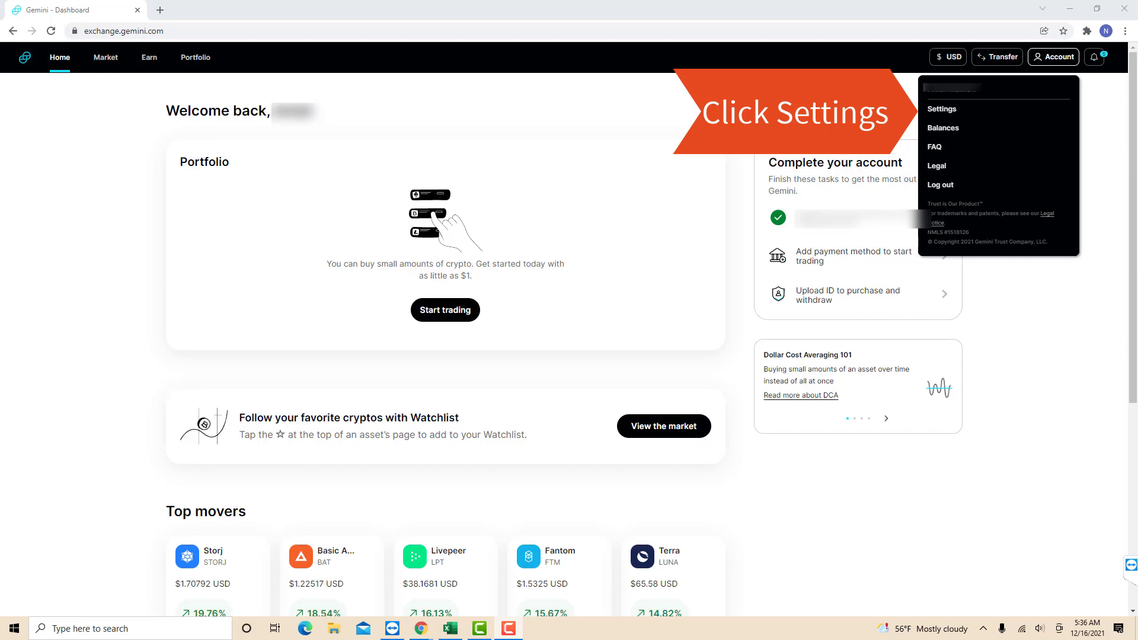
click(941, 108)
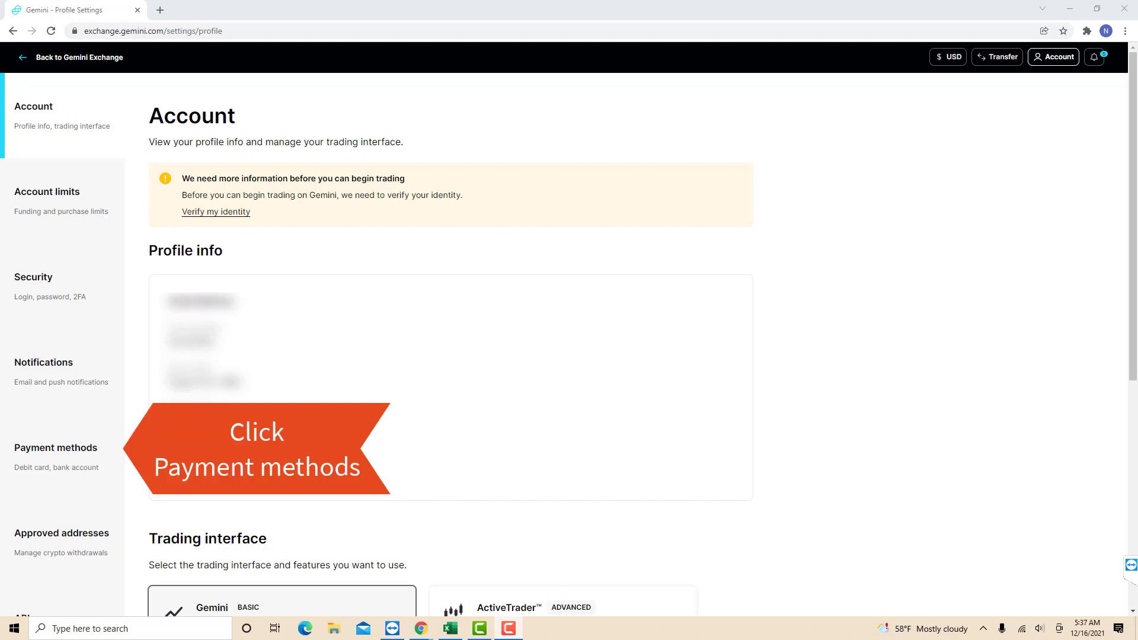
- Under Payment methods, start automatic bank linking with Link bank
click(55, 447)
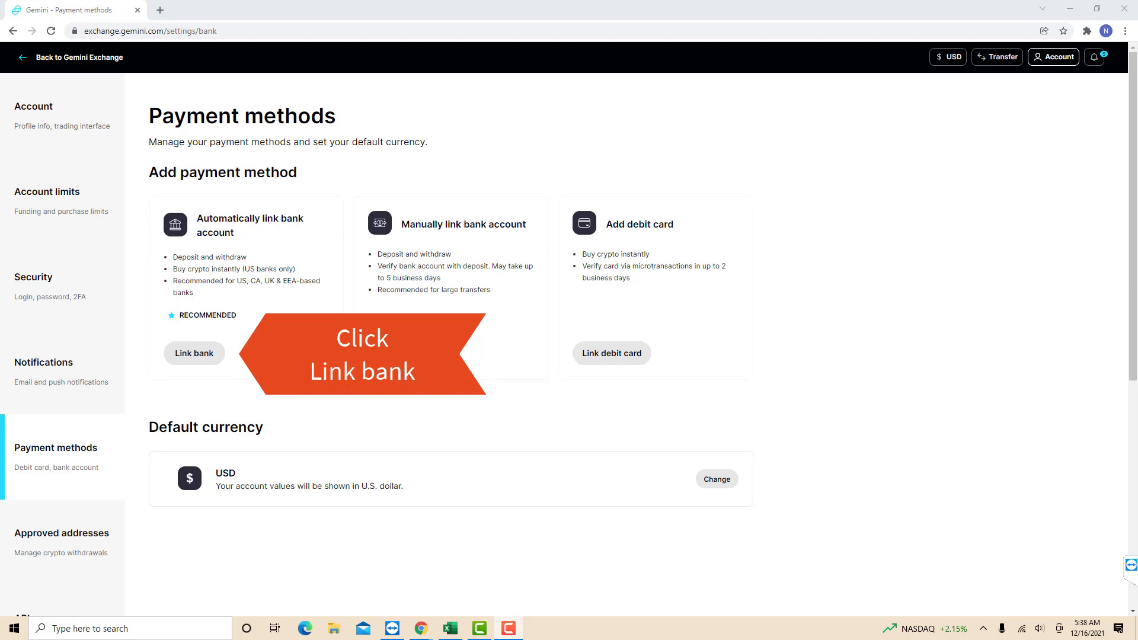
click(194, 353)
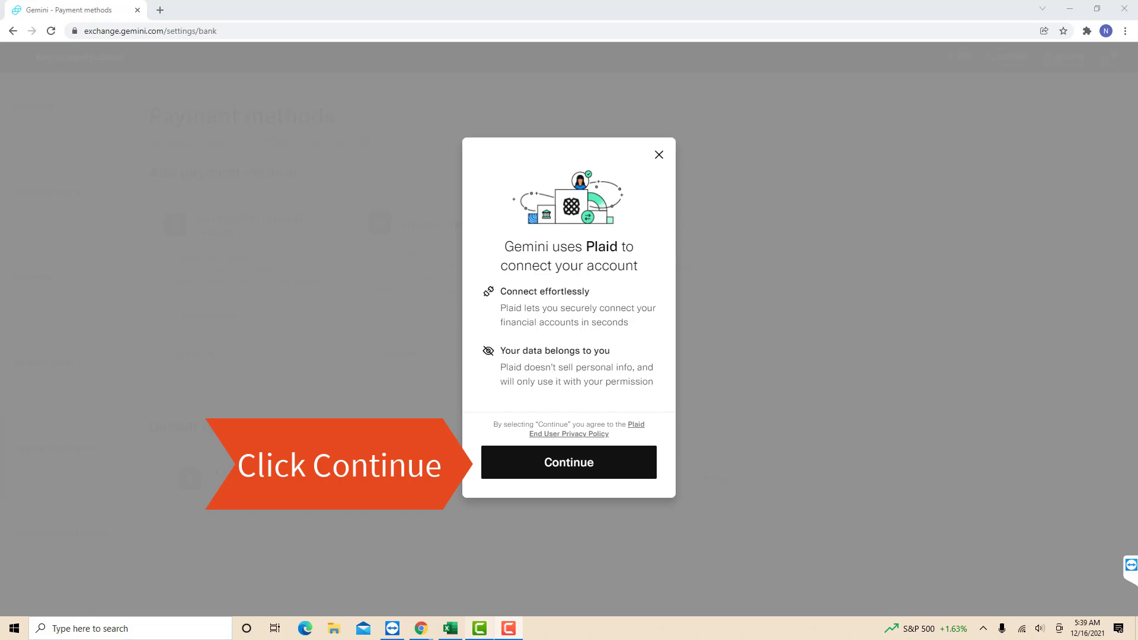
- Agree to Plaid, choose Fifth Third Bank, and submit its login credentials
click(568, 463)
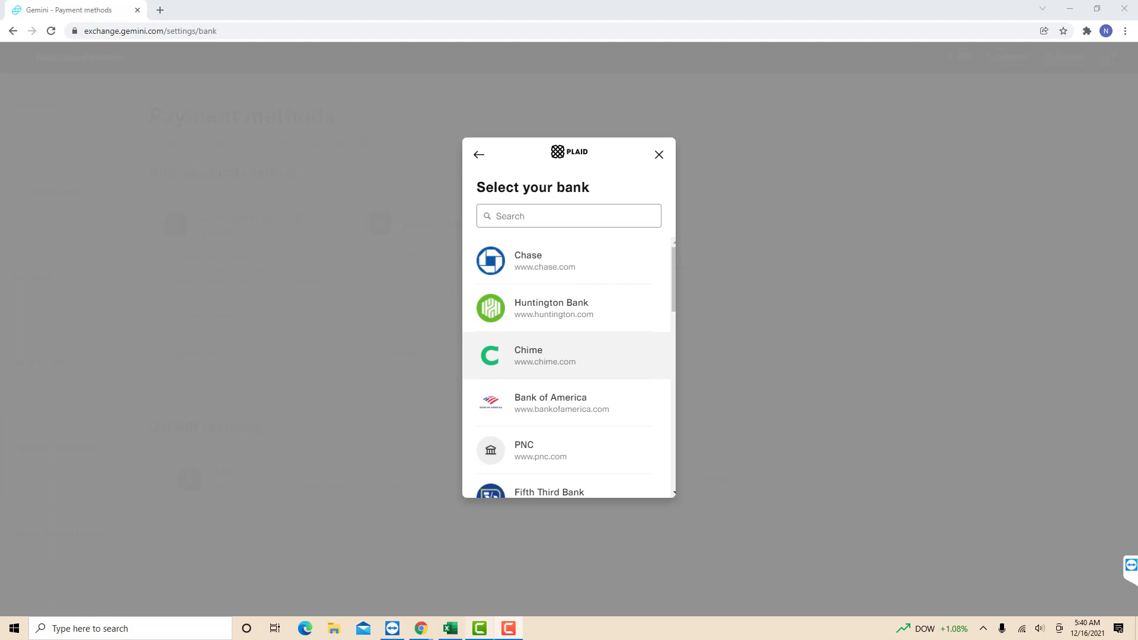
click(568, 492)
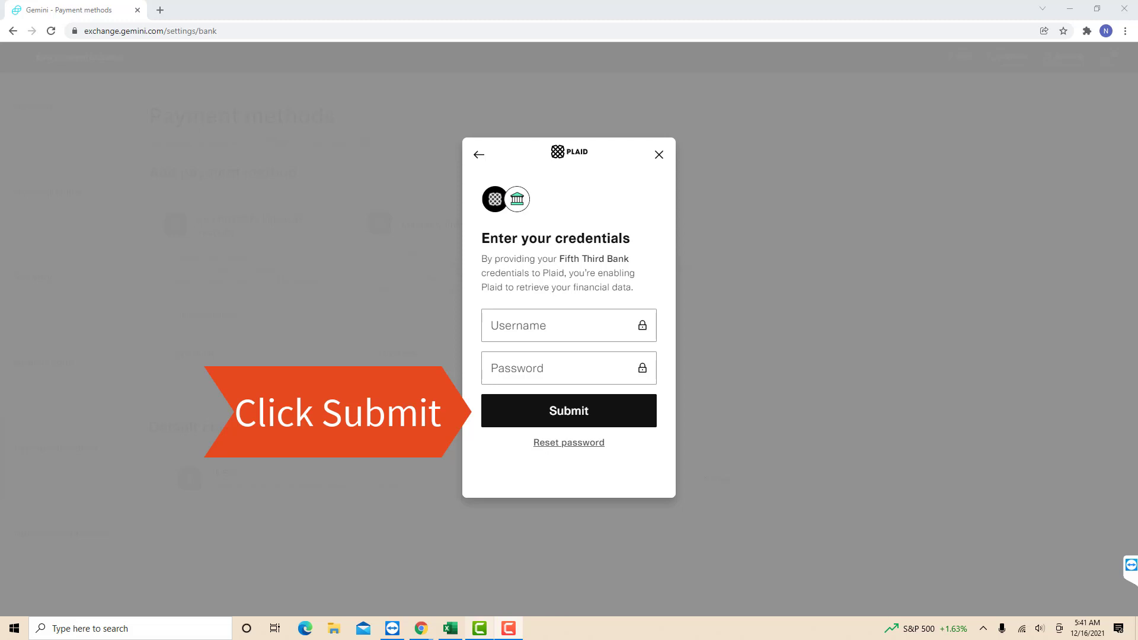
click(568, 410)
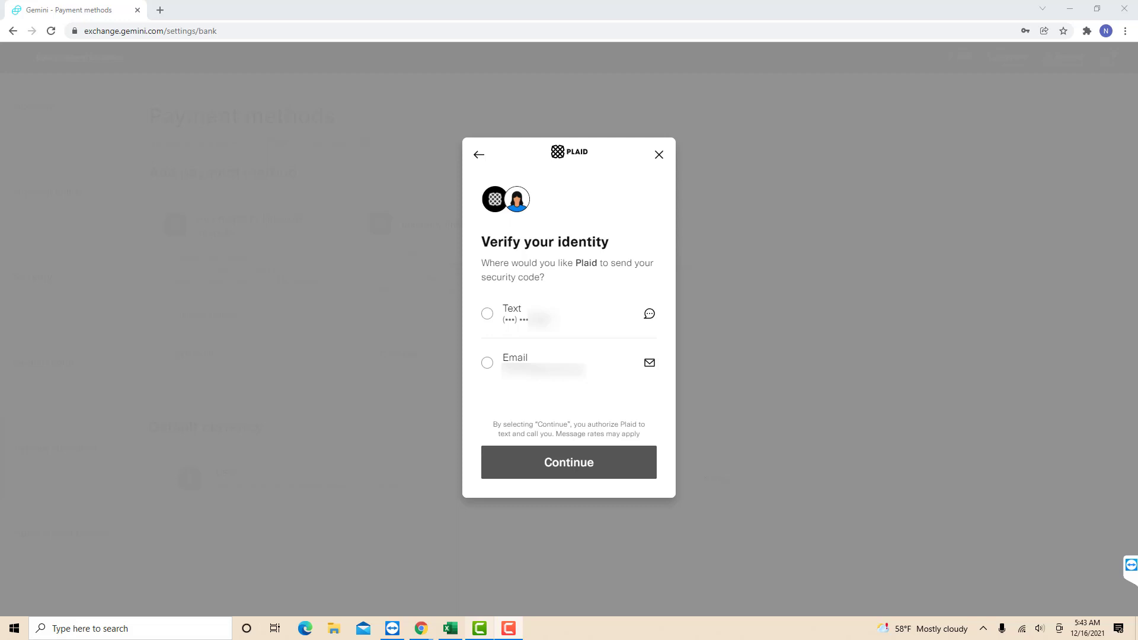
- Verify with a texted security code and link the Fifth Third Momentum Checking account
click(568, 462)
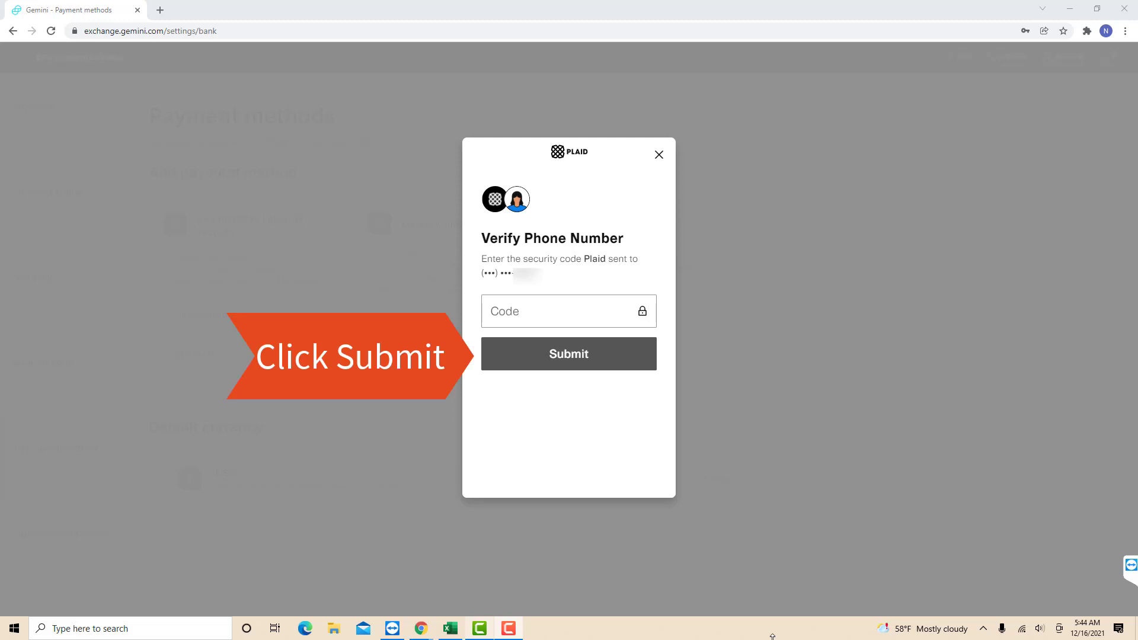
click(568, 354)
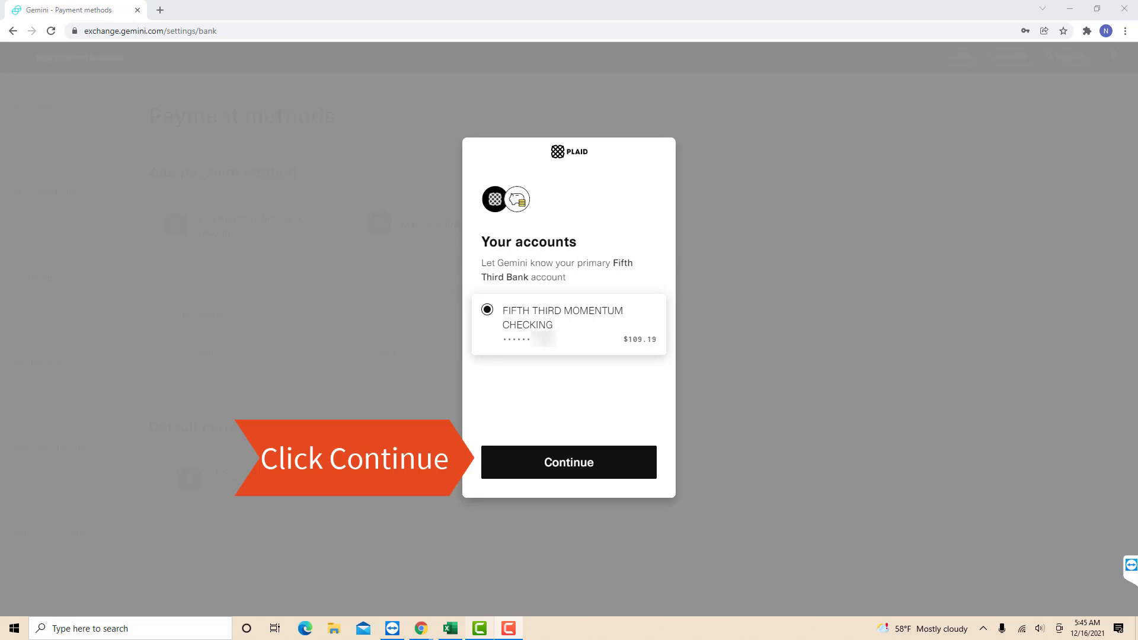
click(568, 462)
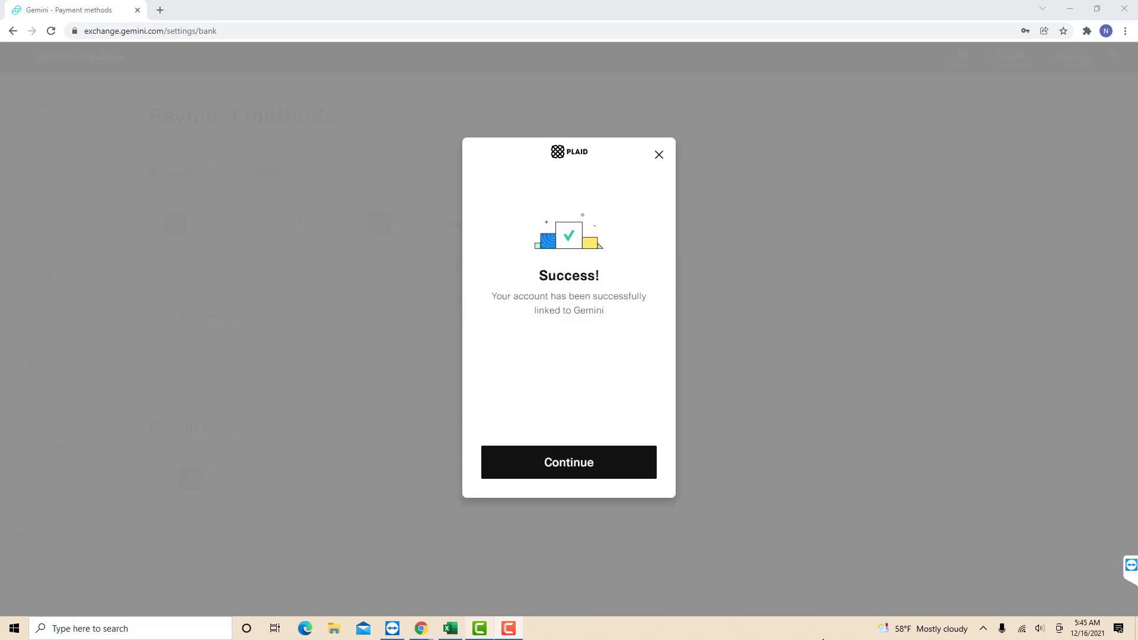